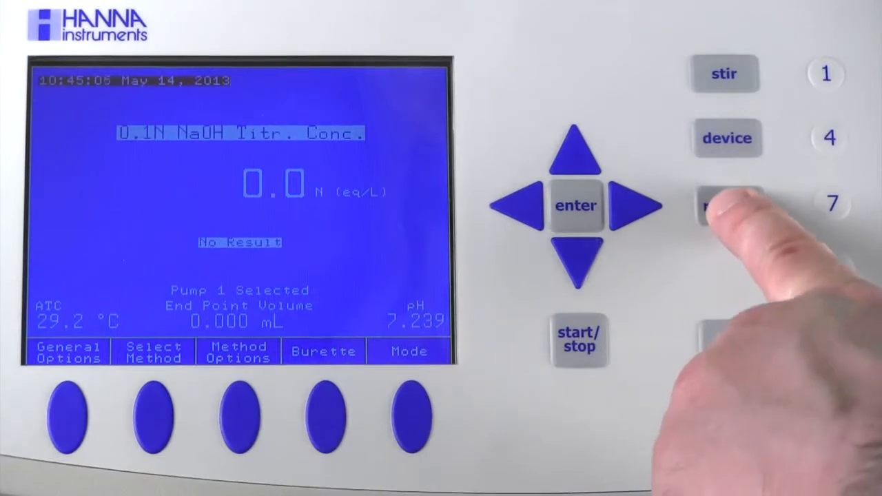
Leave the titration screen for the Data Parameters menu via the results key.
left_click(729, 205)
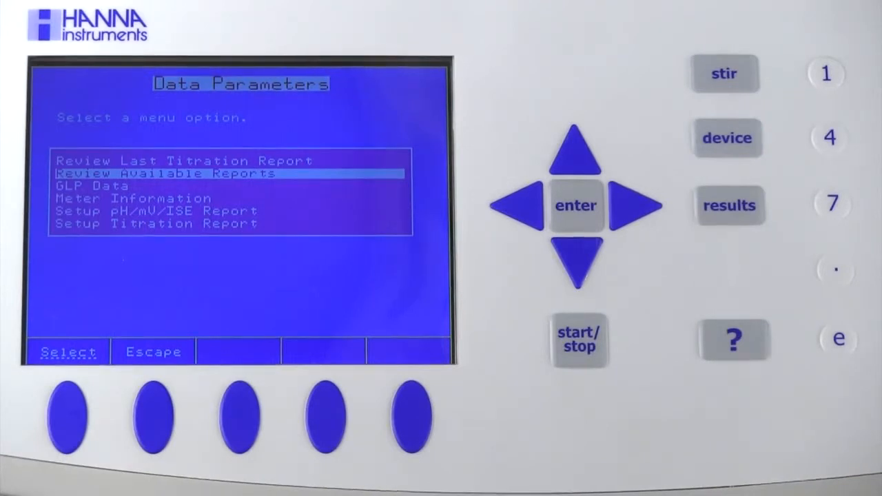
Bring up the Available Reports list with Reducing Sugar Ti_00054 highlighted.
left_click(68, 352)
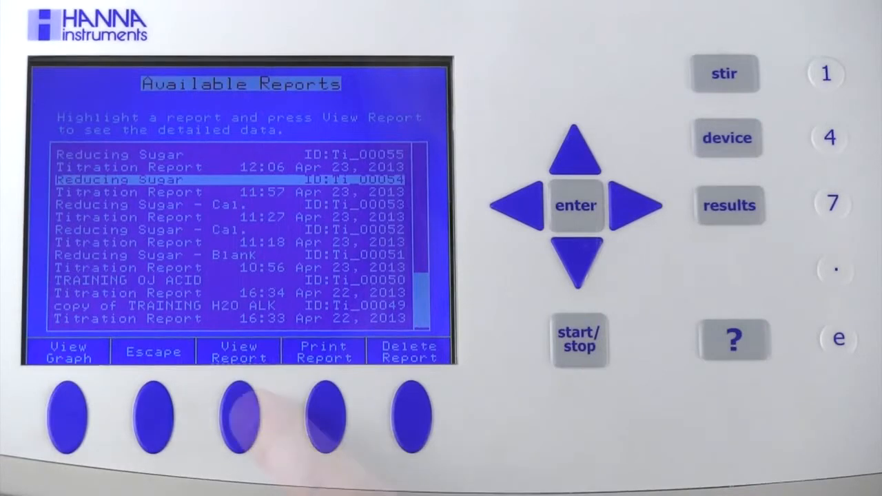
View the detailed Review Result report for Reducing Sugar Ti_00054.
left_click(238, 420)
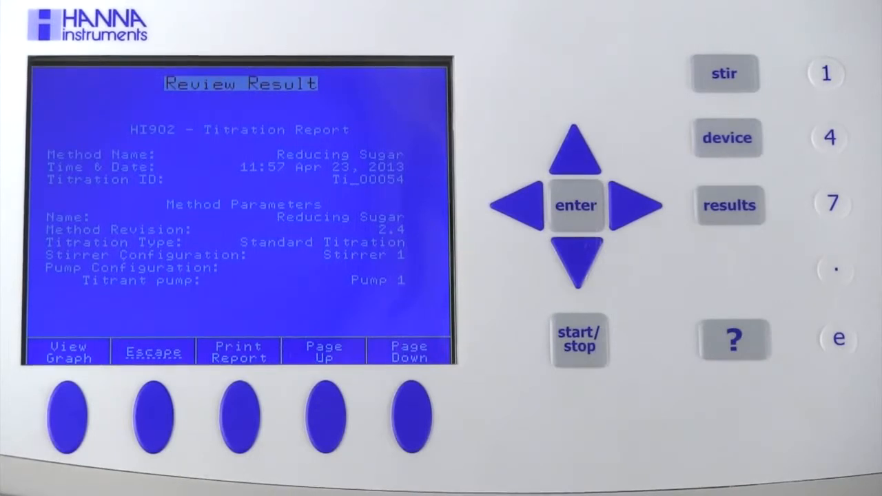
Page through method parameters, data table and results (2.59 g/L) to the signature page, then back to Titration Results.
left_click(409, 419)
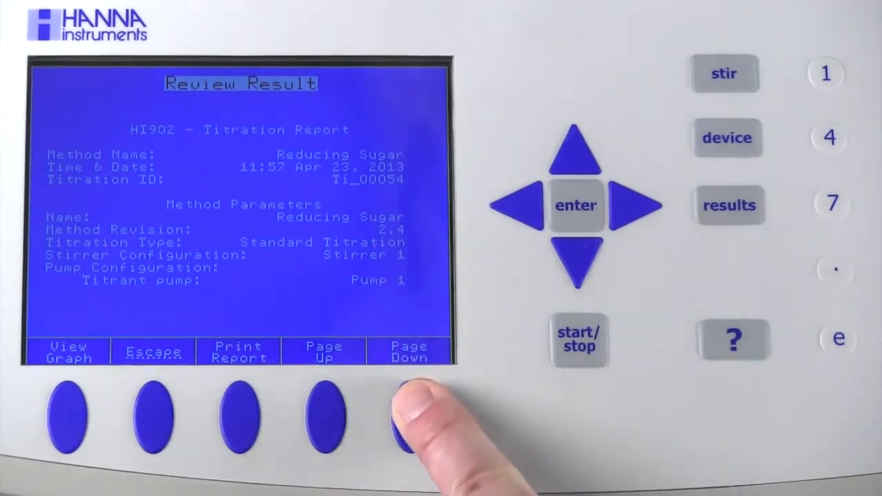
left_click(410, 420)
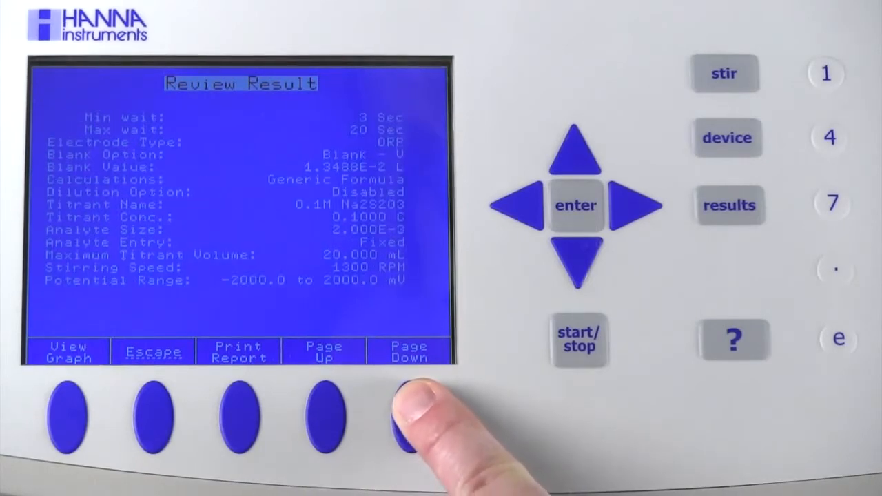
left_click(409, 420)
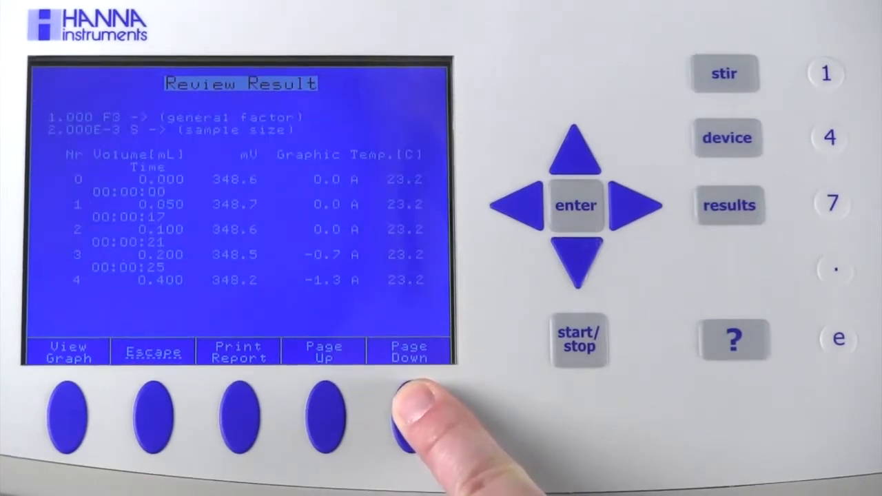
left_click(409, 420)
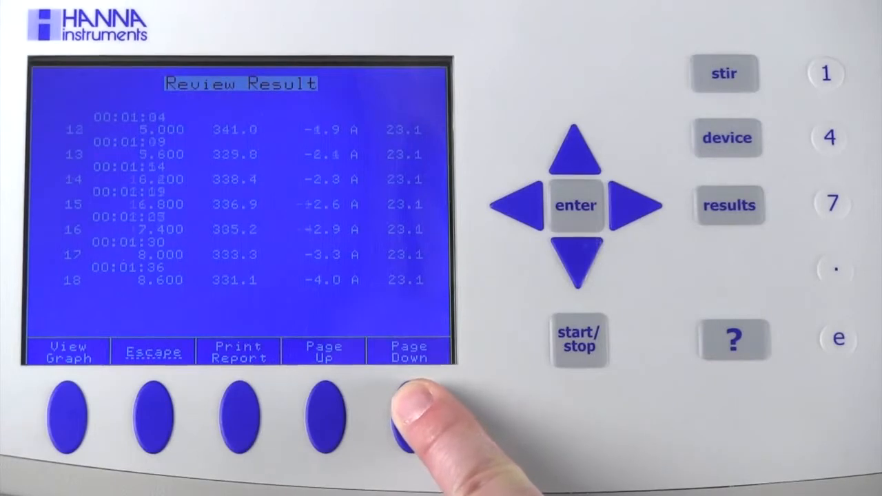
left_click(408, 419)
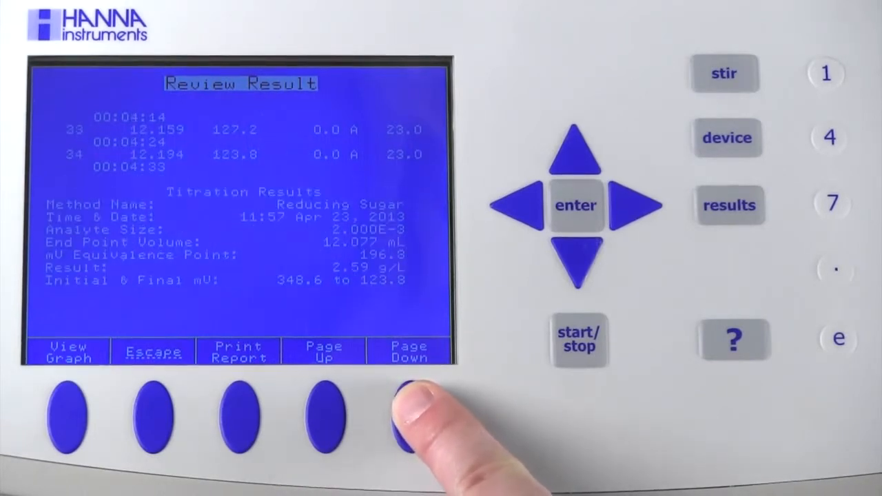
left_click(409, 421)
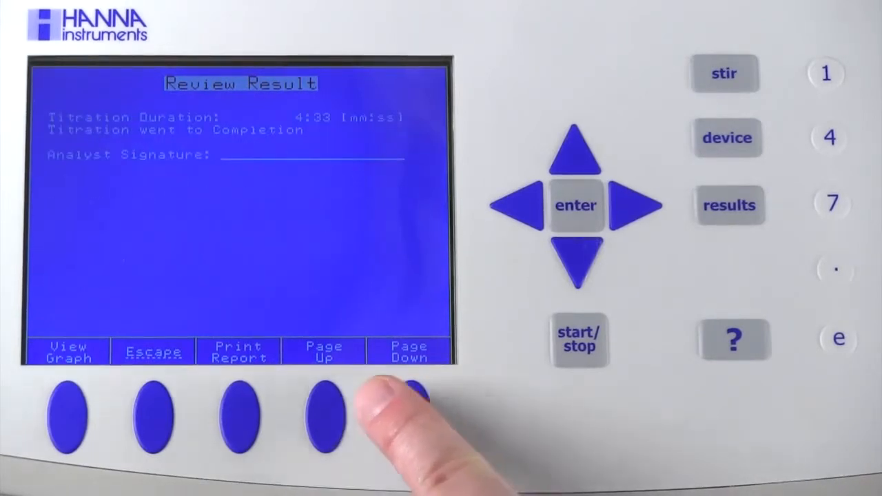
left_click(323, 413)
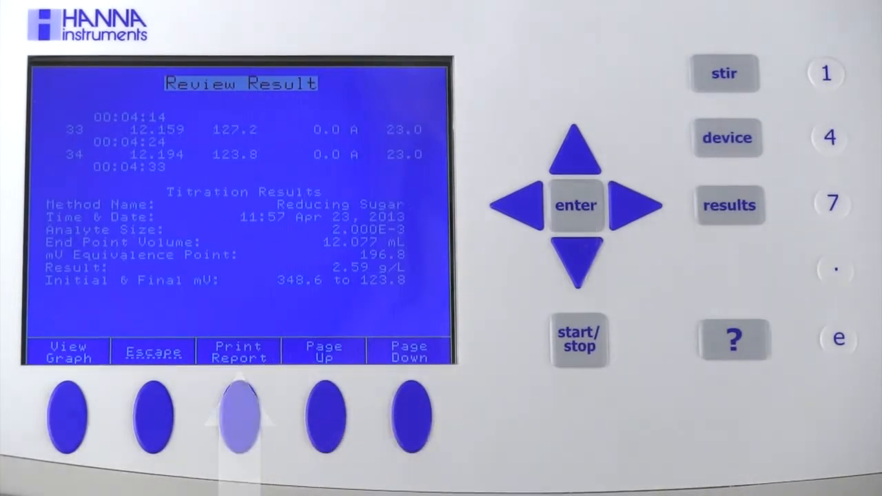
Display the titration data graph for Ti_00054.
left_click(67, 420)
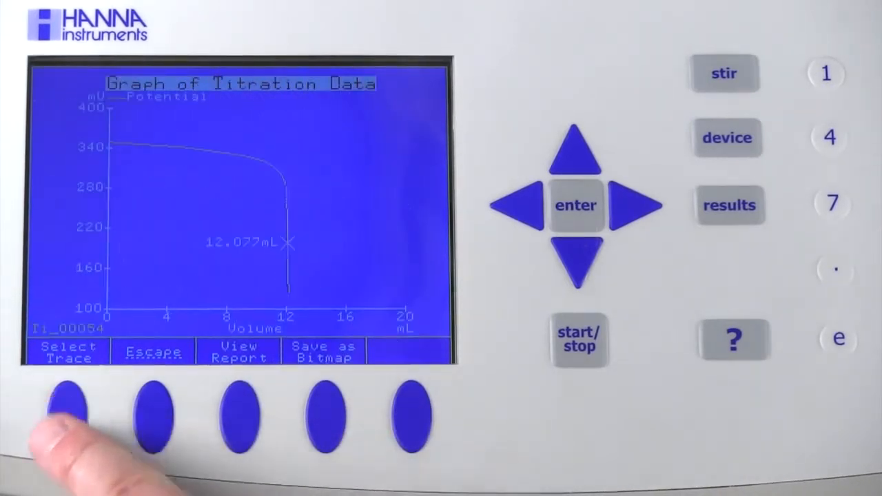